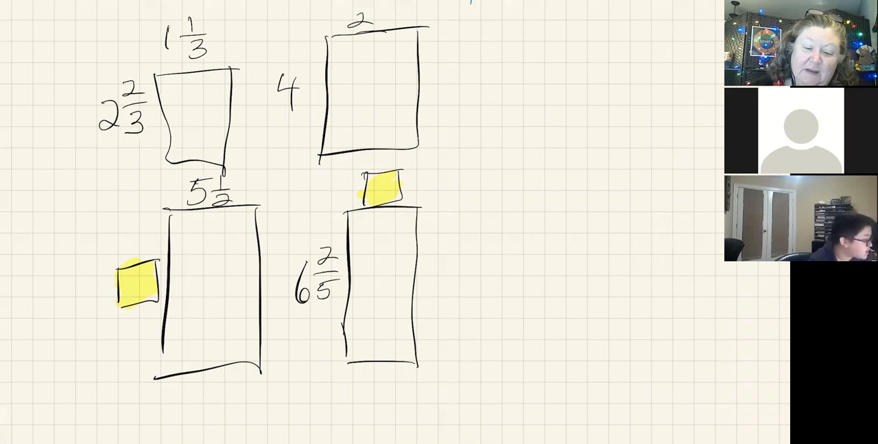
Circle the 2⅔ side length and draw an arrow linking the 1⅓ width to the 2 width
drag(259, 82, 313, 69)
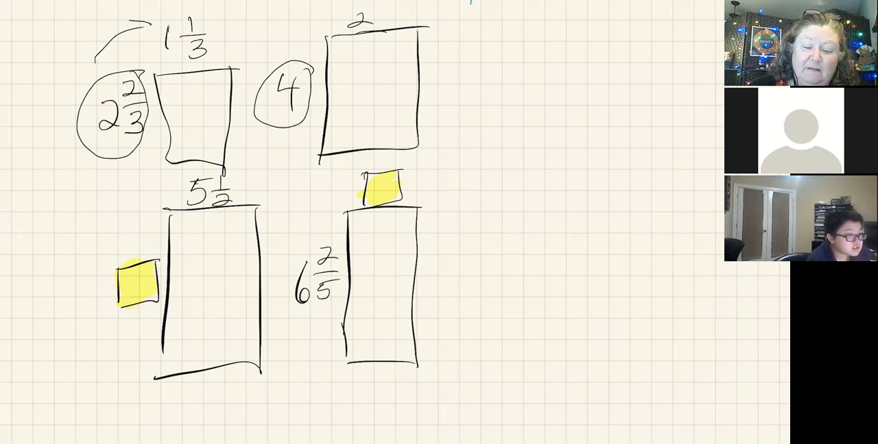
drag(222, 24, 318, 19)
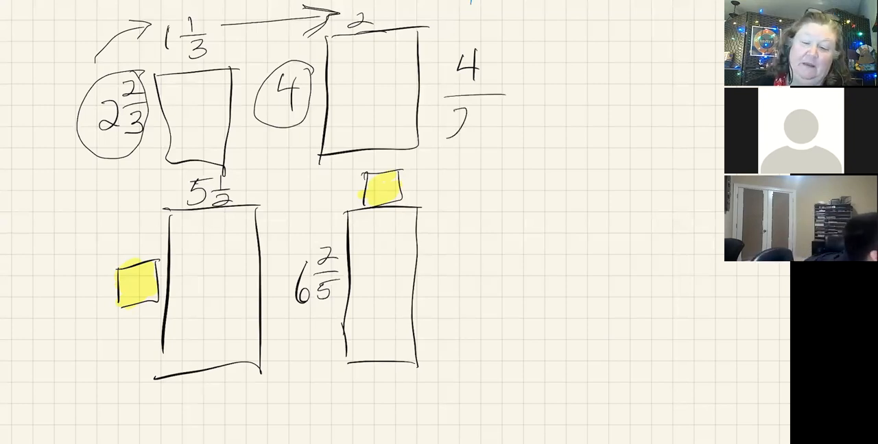
Handwrite 4/2.6 = 1.538 and ×1.3 = 2 beside the rectangles
text(2)
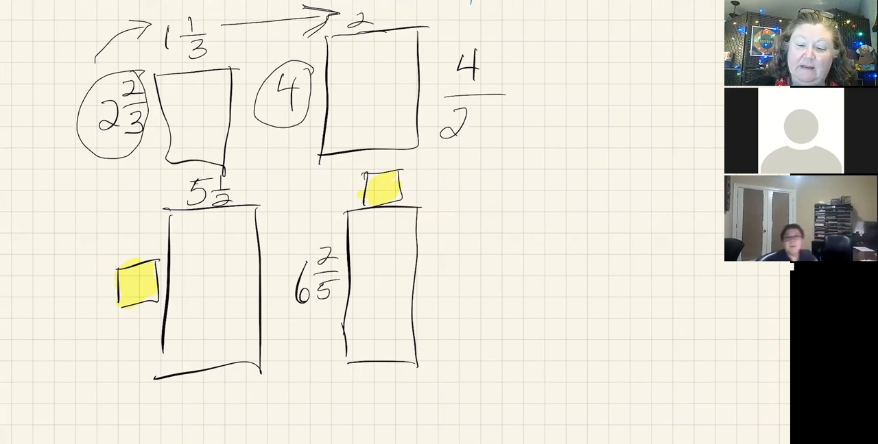
text(.6)
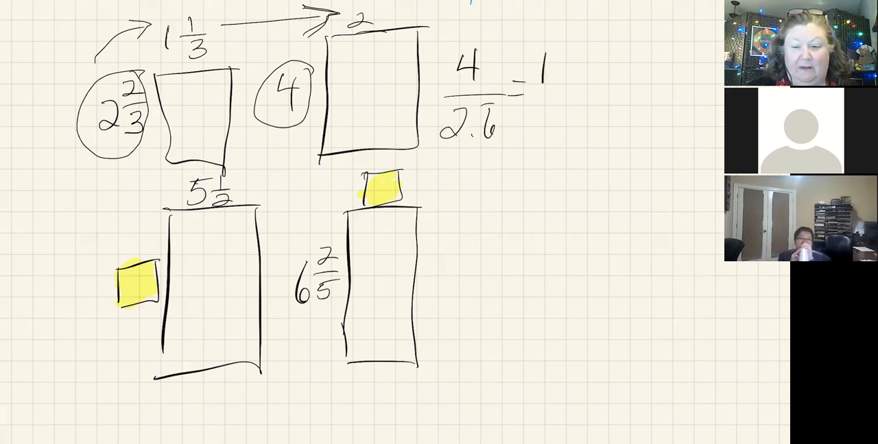
text(.5)
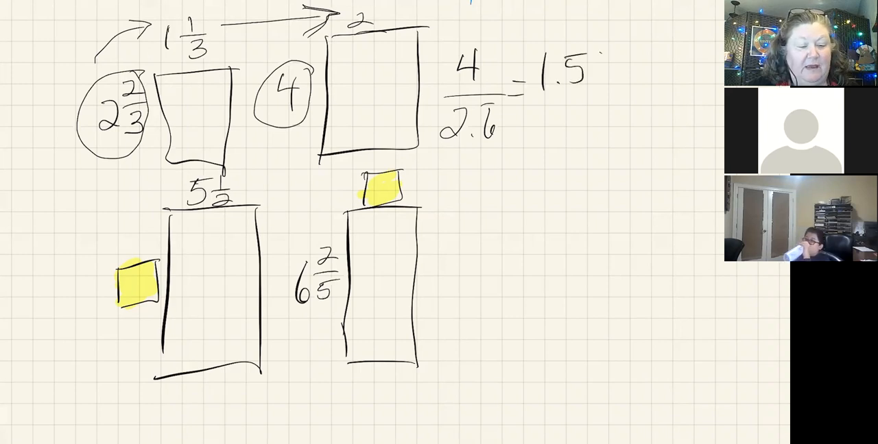
text(38)
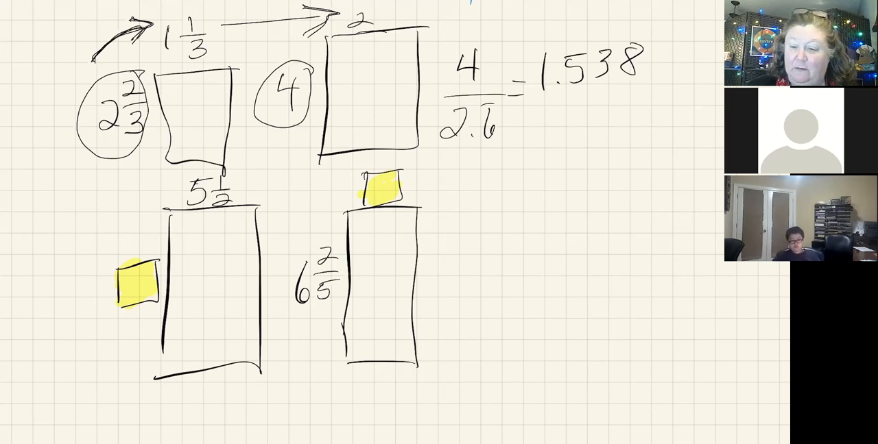
text(x1)
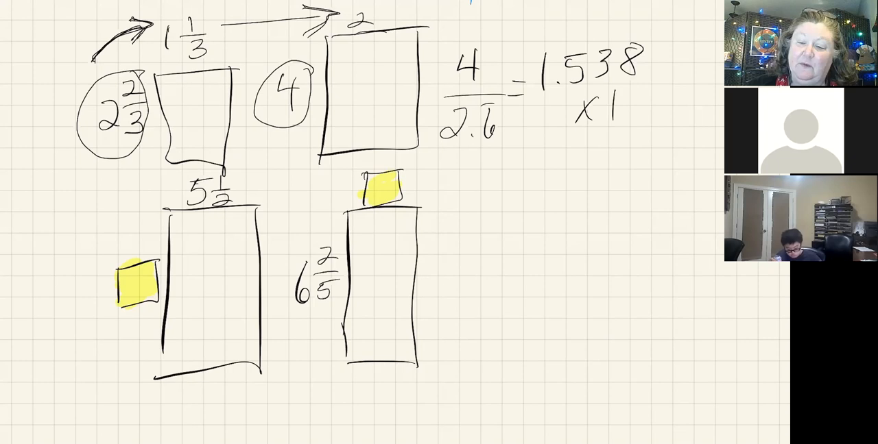
text(,3=2)
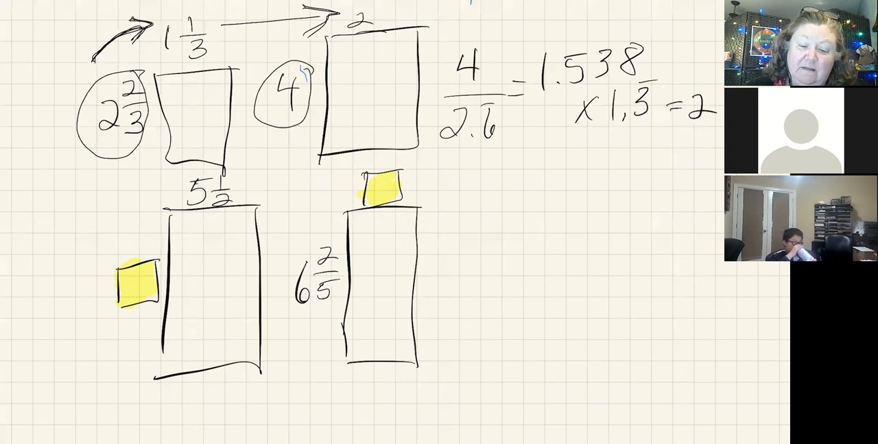
Trace the 2⅔ and 4 circles again with the blue pen
drag(267, 82, 285, 116)
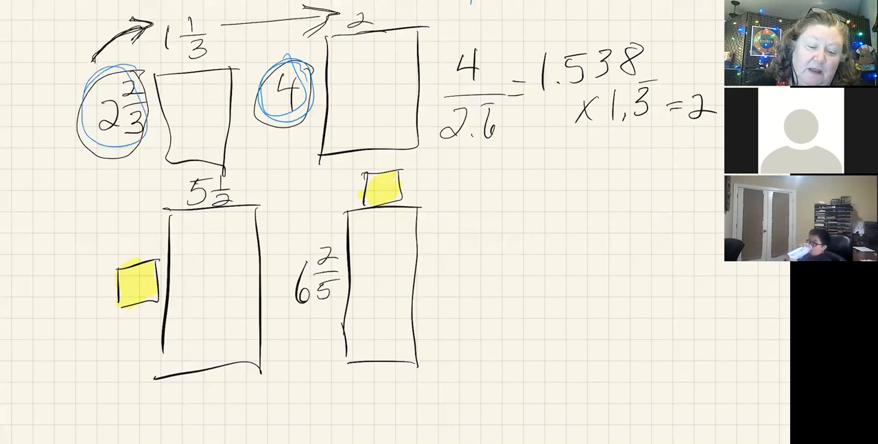
drag(93, 25, 80, 44)
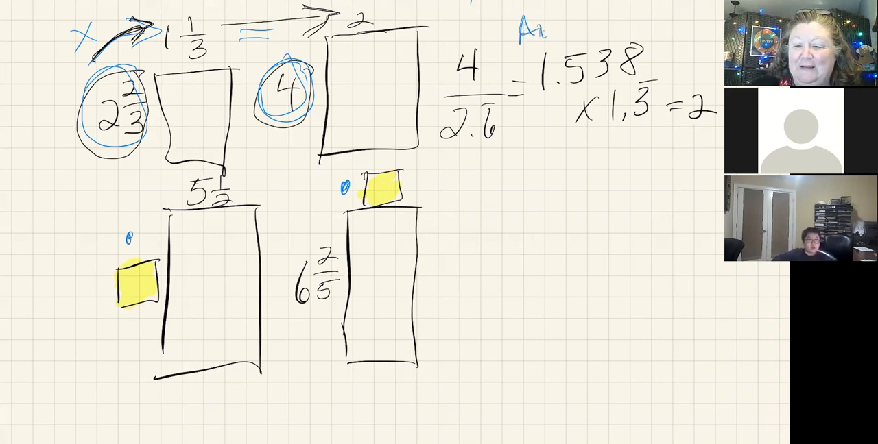
Write the heading 'Angeline' for the next student's method in blue
text(Angel)
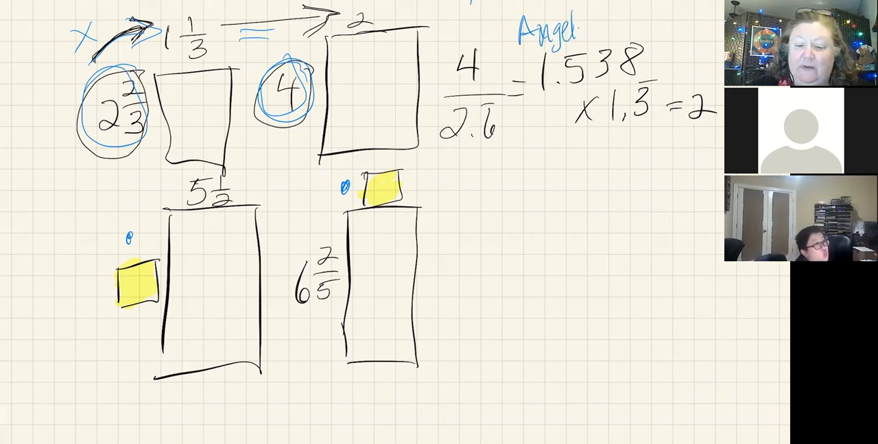
text(ine's)
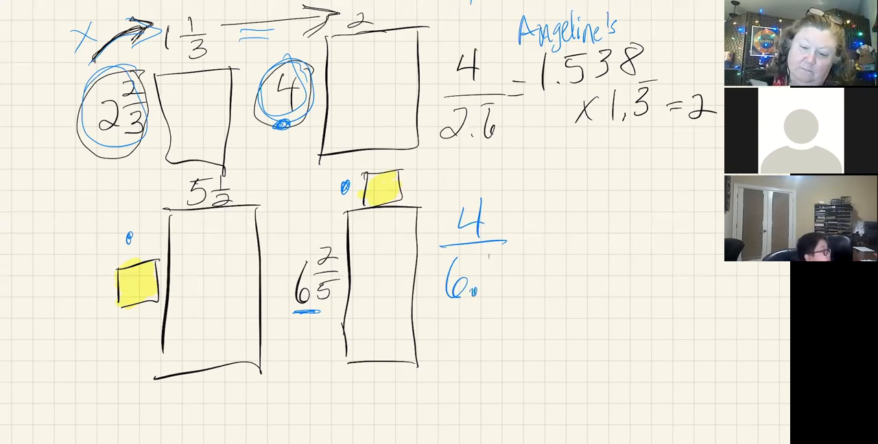
Write 4/6.4 = 0.625 × 2 under the heading
text(4)
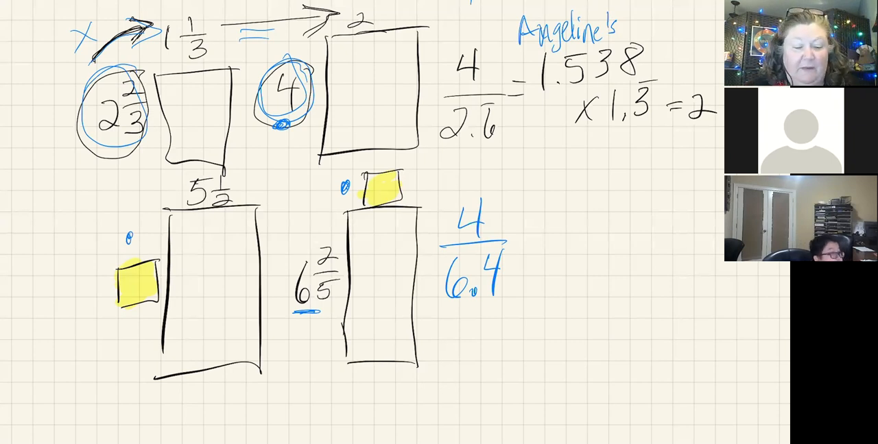
text(=0.625)
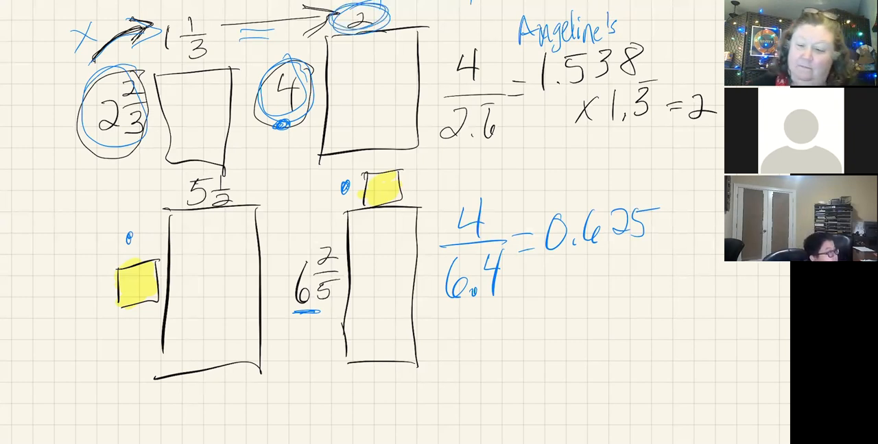
text(X)
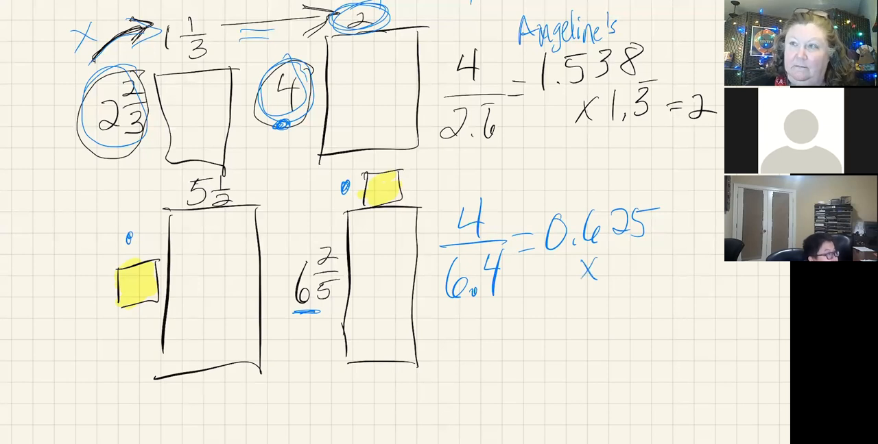
text(2)
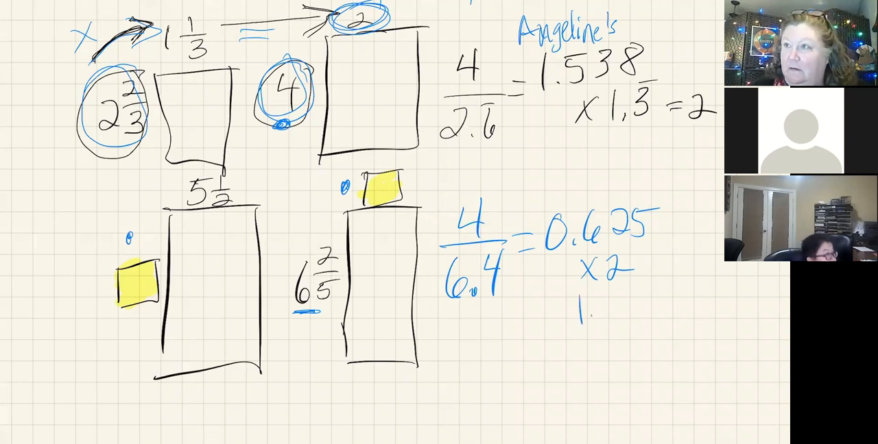
text(.25)
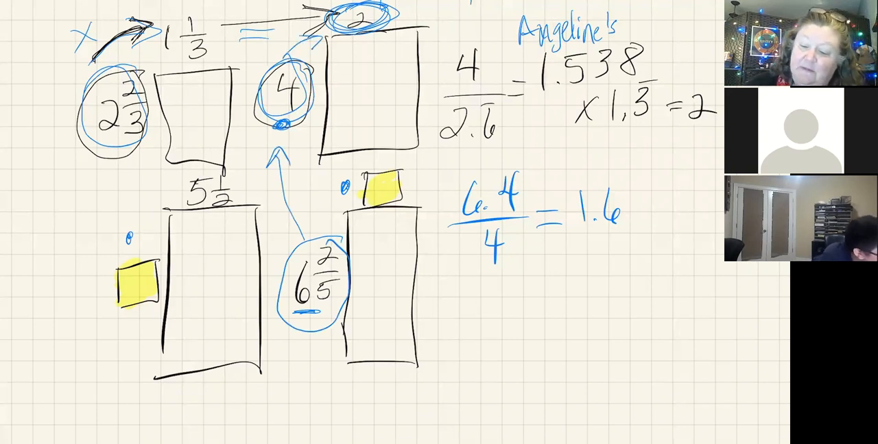
Write 6.4/4 = 1.6 × 2 with a result line and the answer 3.2
text(x2)
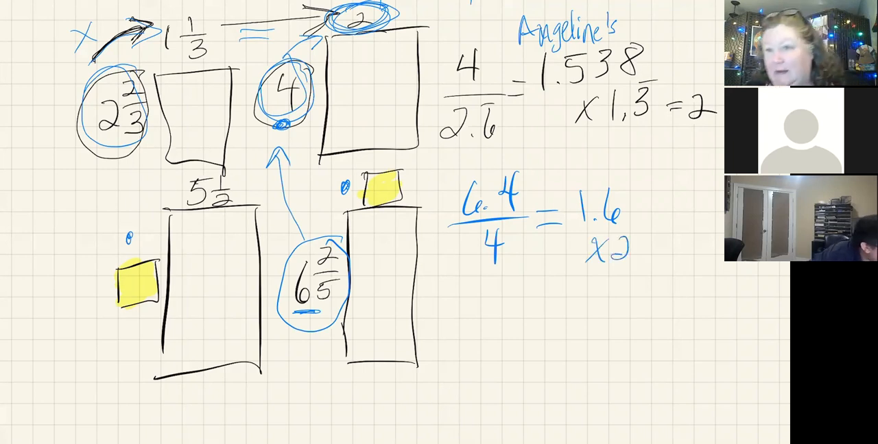
drag(569, 271, 644, 267)
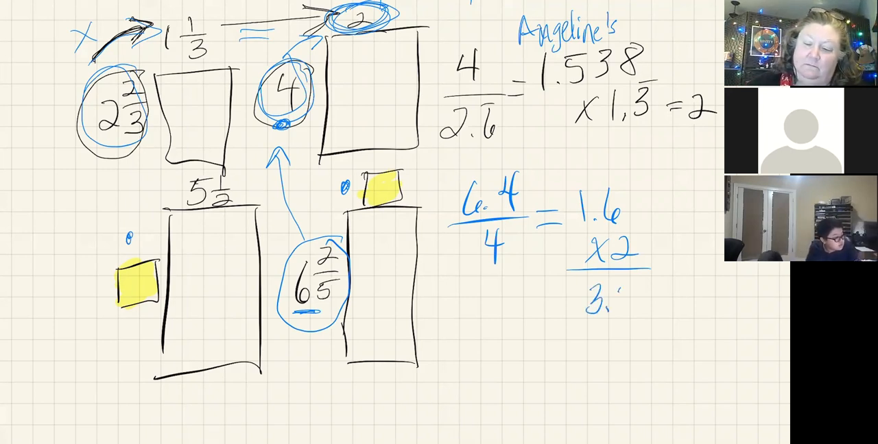
text(2)
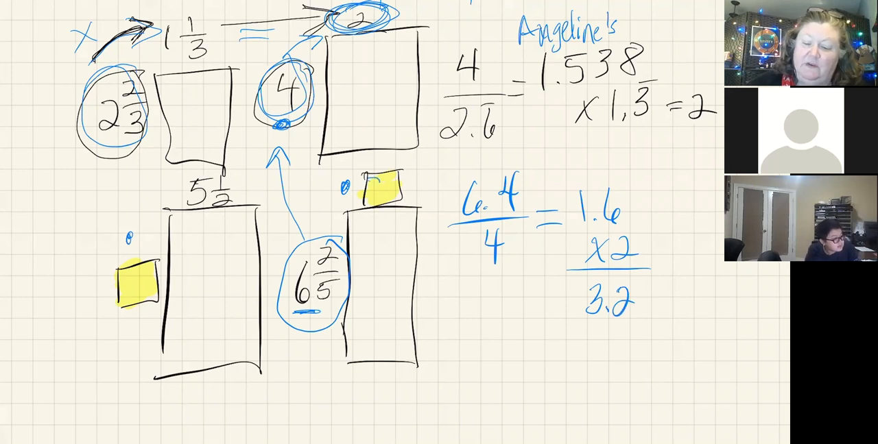
text(3.2)
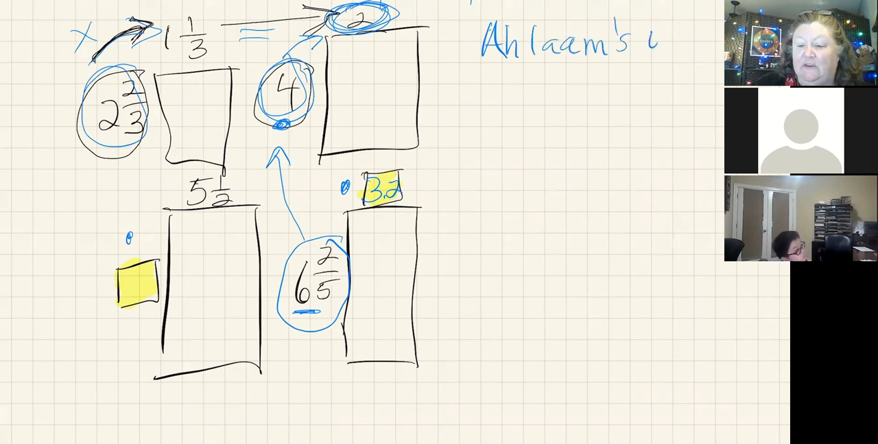
Write the new method heading ending in 'Way' and underline it
text(Wae)
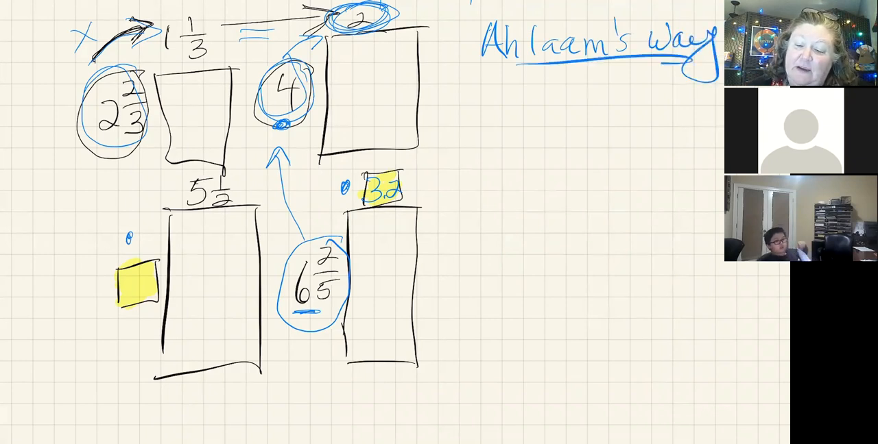
drag(466, 151, 569, 147)
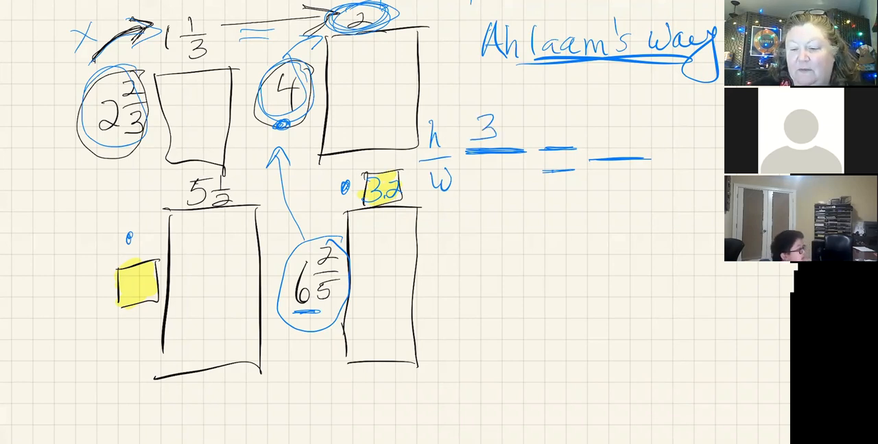
Write 4 and 6 to complete the equivalent ratio 3/4 = 6/8 and ring its row
text(4)
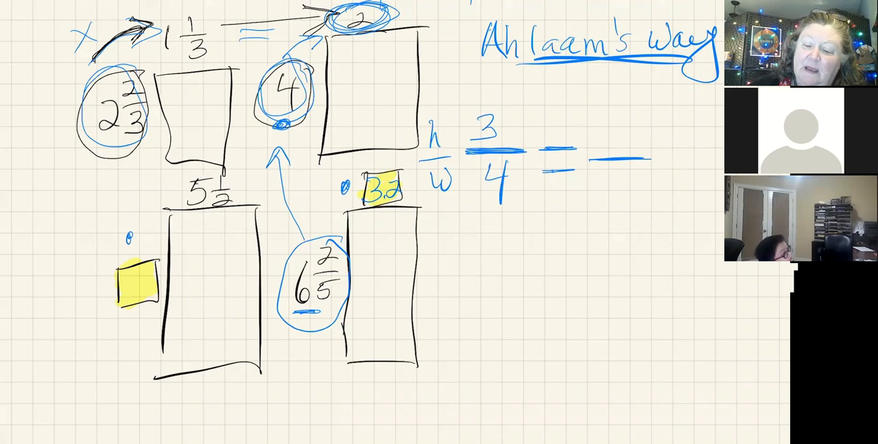
drag(521, 99, 573, 107)
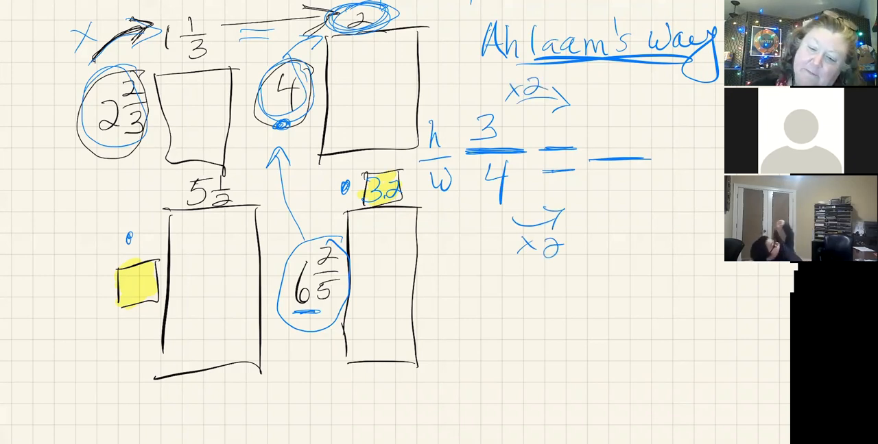
text(6)
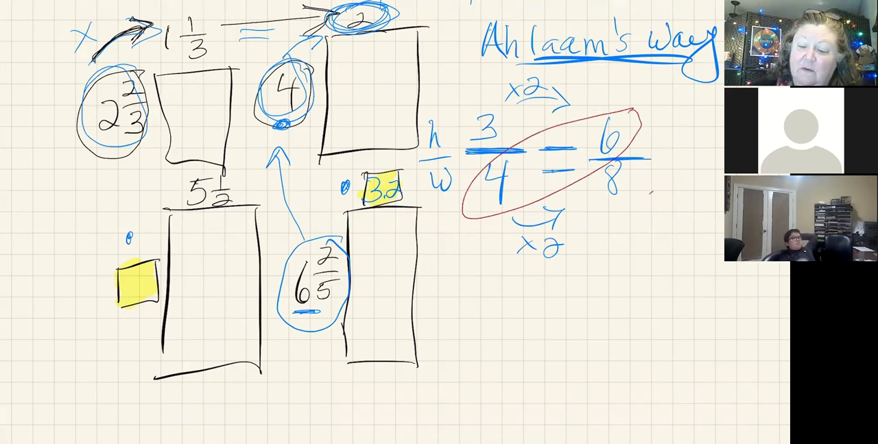
Draw red cross-multiplication diagonals across the proportion and replace the 8 with x
drag(466, 124, 656, 195)
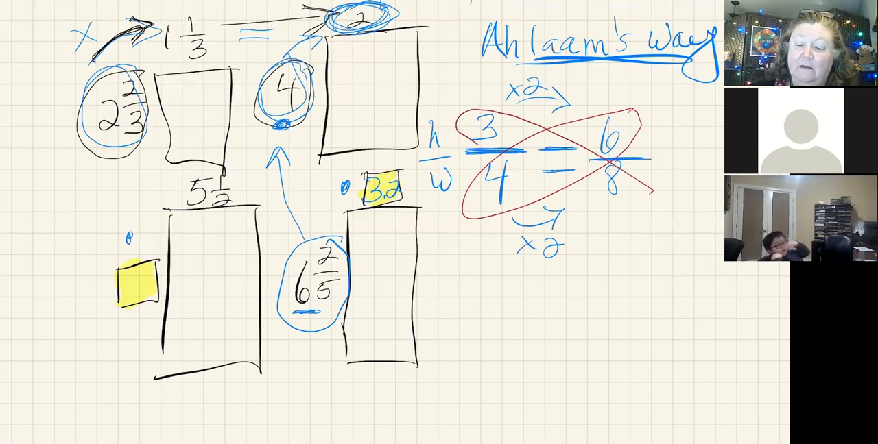
drag(473, 147, 645, 213)
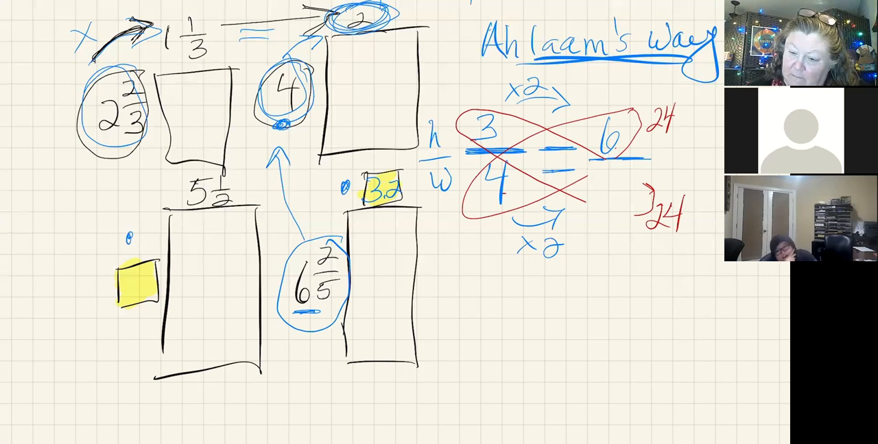
text(x)
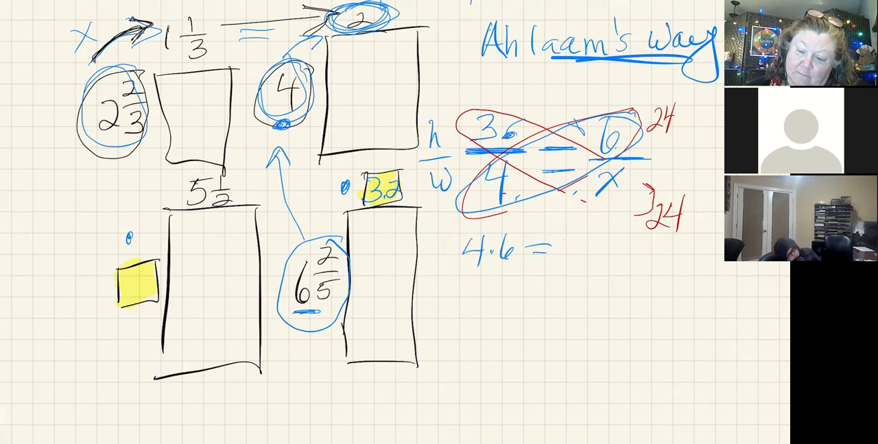
Write 24 for the cross product before the ratio work is erased
text(24)
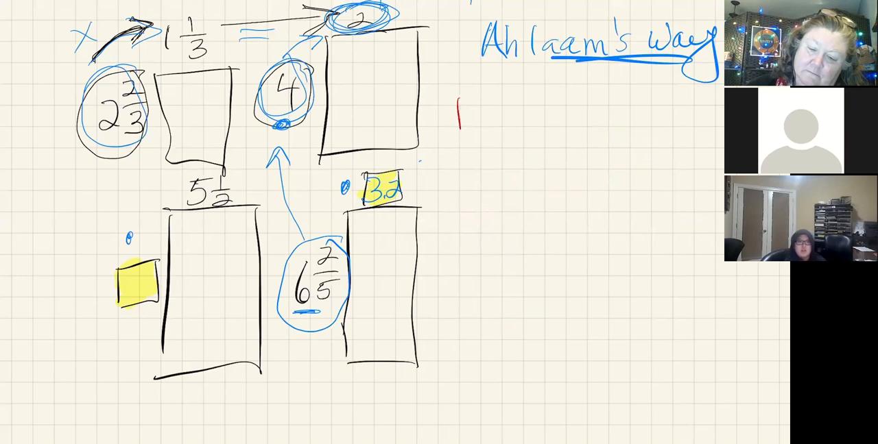
Write h/w with 4/2 =, underline the known sides in red, and circle 6⅖
drag(469, 109, 469, 179)
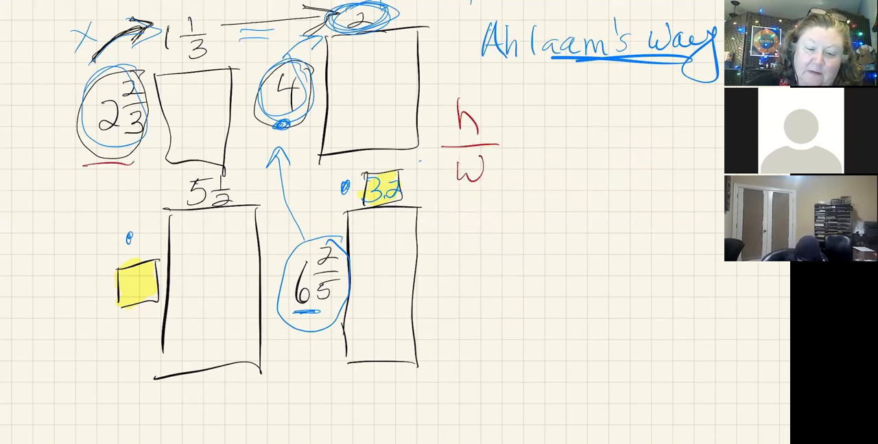
drag(172, 63, 213, 63)
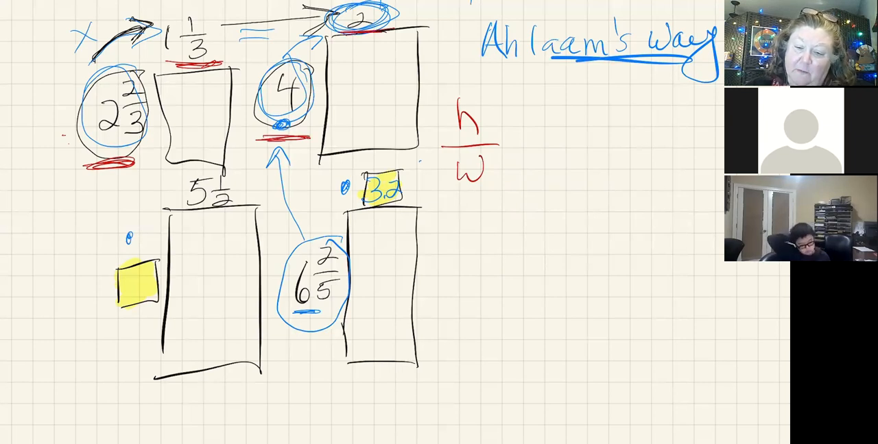
text(4)
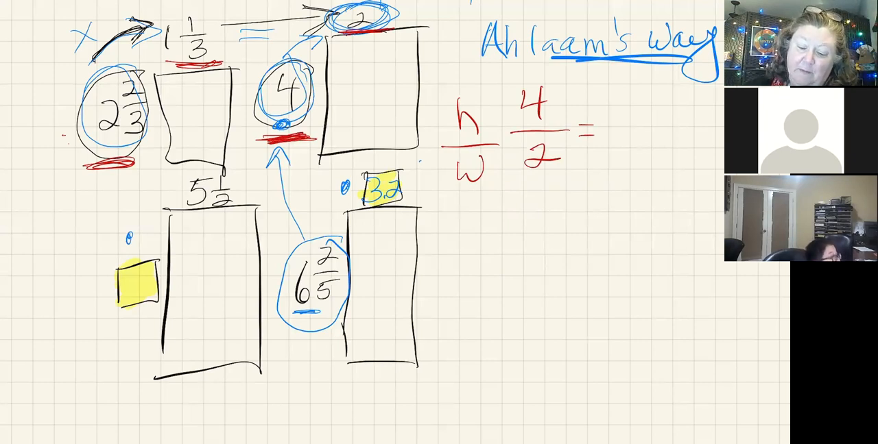
drag(600, 127, 652, 125)
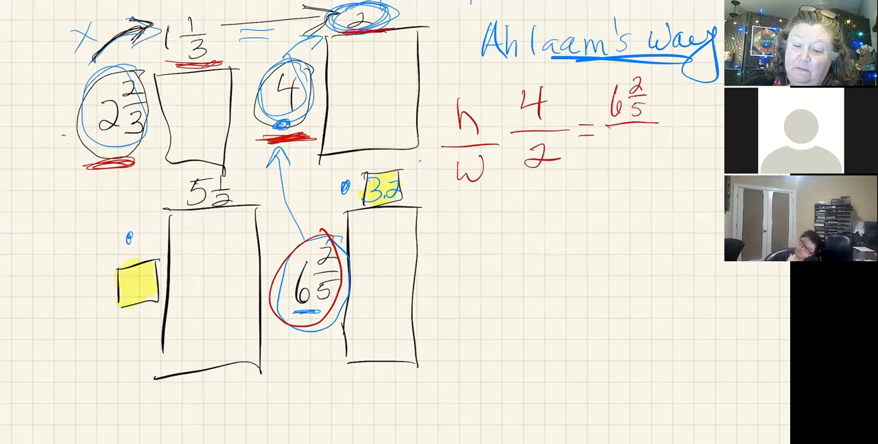
Complete 4/2 = 6⅖/x and write the cross-multiplication 2·6⅖ = 4x below
text(x)
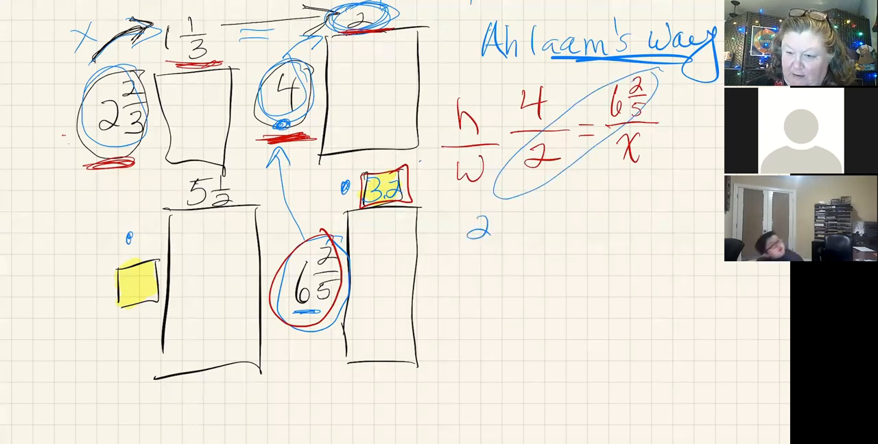
text(.6)
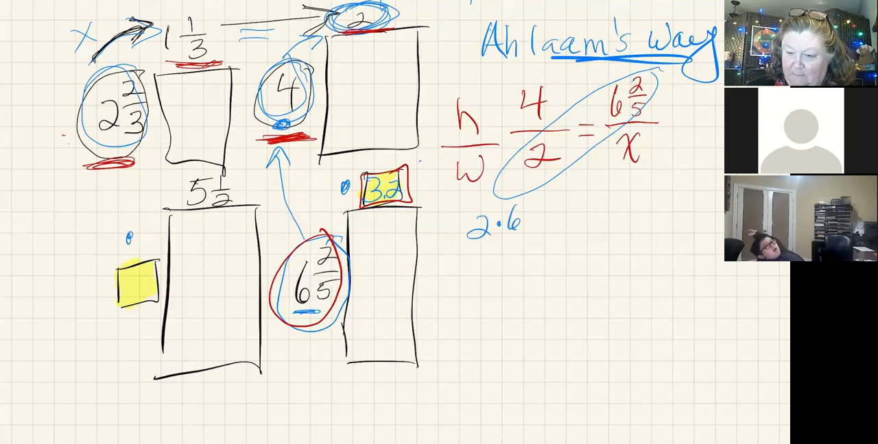
text(2/5)
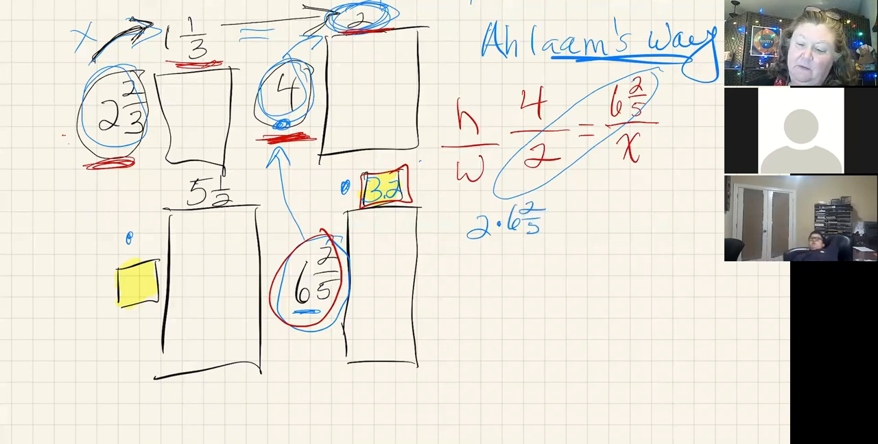
text(=L)
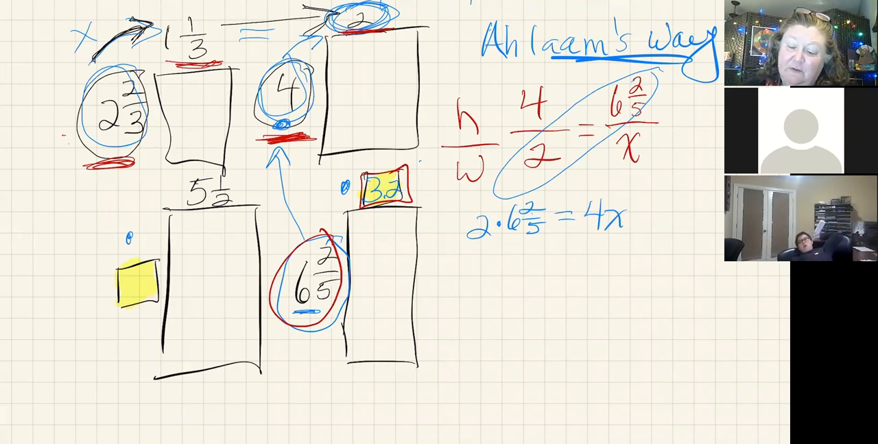
Write the cross-multiplication line 2·6.4 = 4x in blue below the proportion
drag(477, 260, 473, 286)
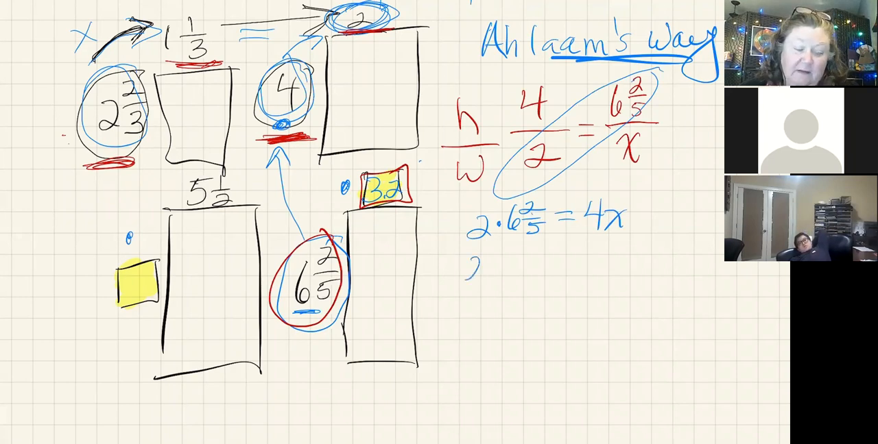
text(2)
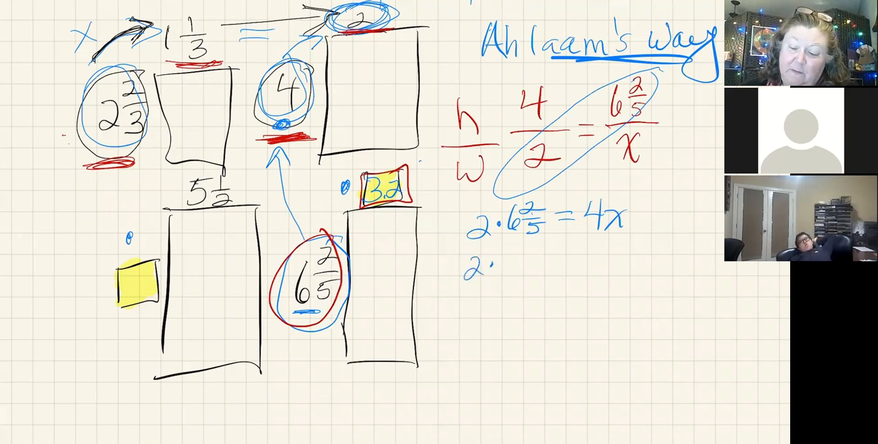
text(6.4 -)
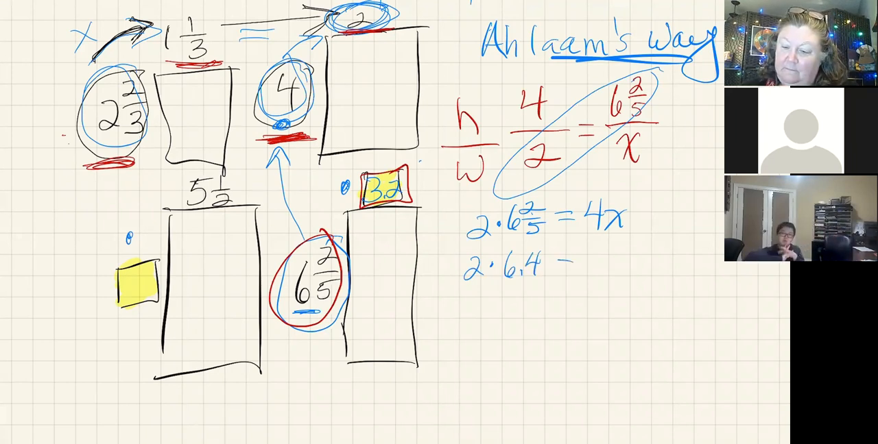
text(=4x)
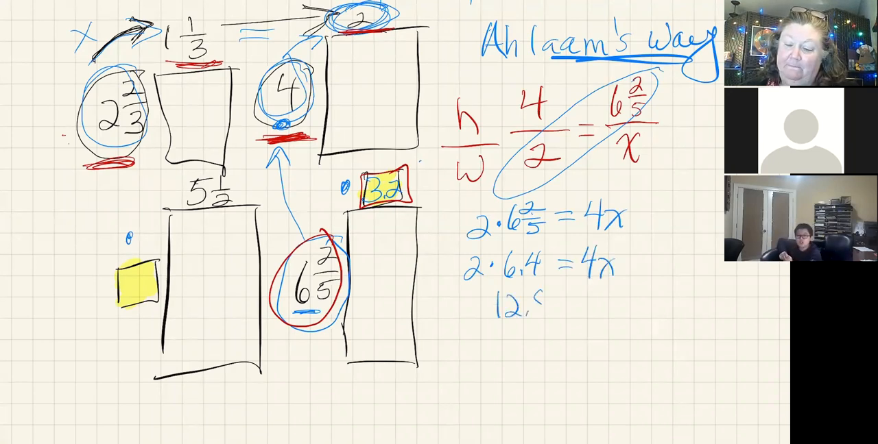
Write 12.8 = 4x, divide both sides by 4, and conclude 3.2 = x
text(12.8 =)
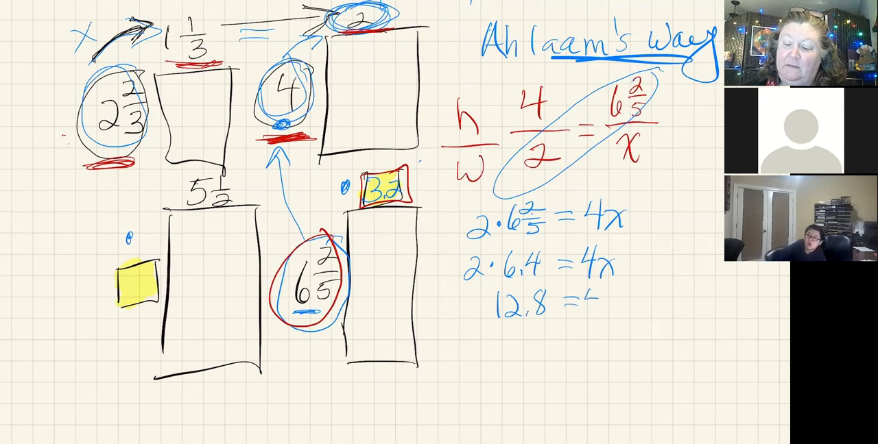
text(4x)
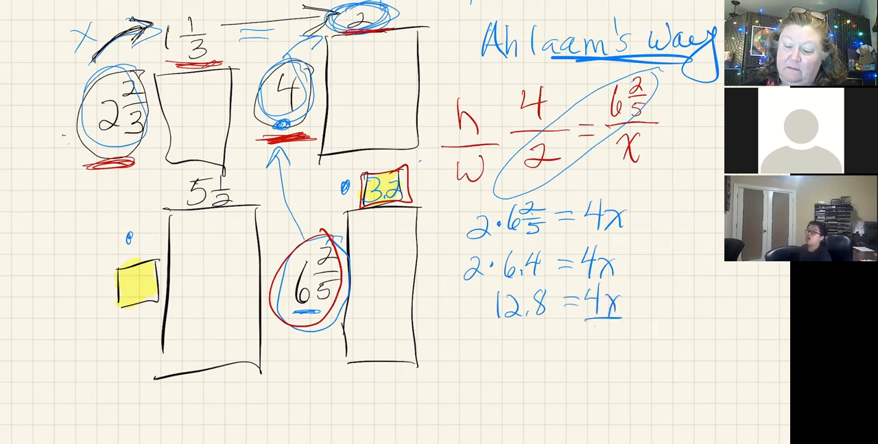
text(/4)
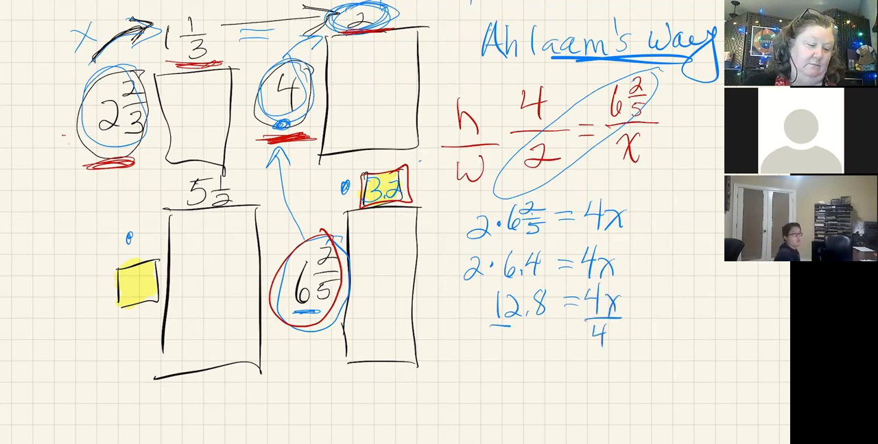
text(4)
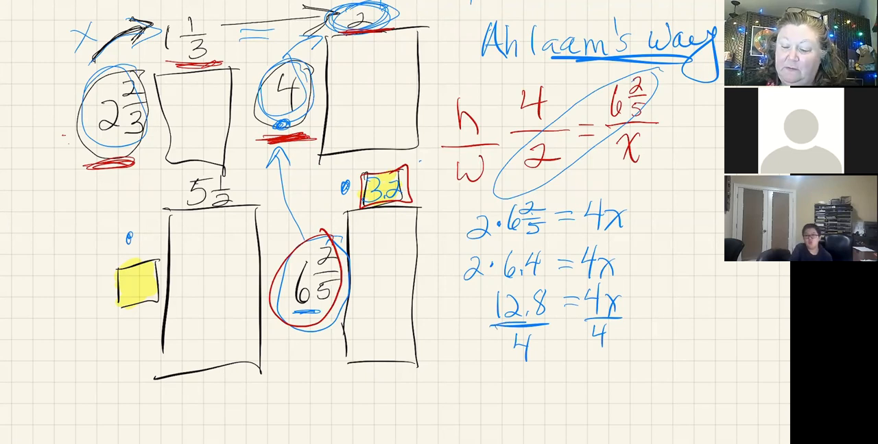
text(3.2 = x)
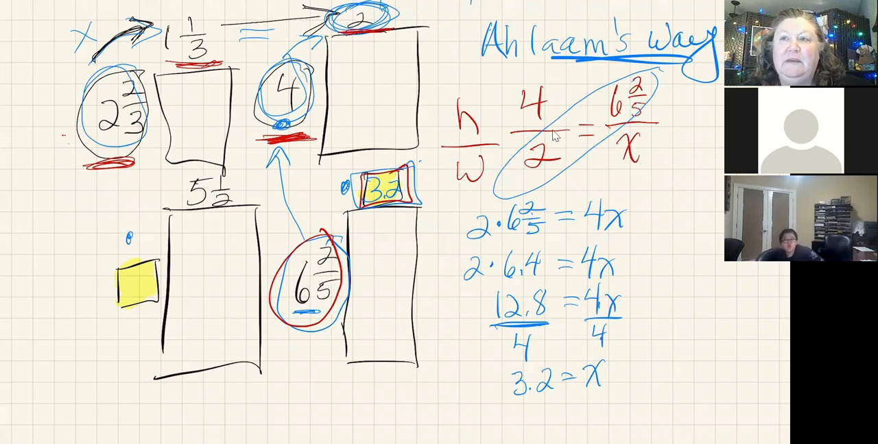
mouse_move(475, 346)
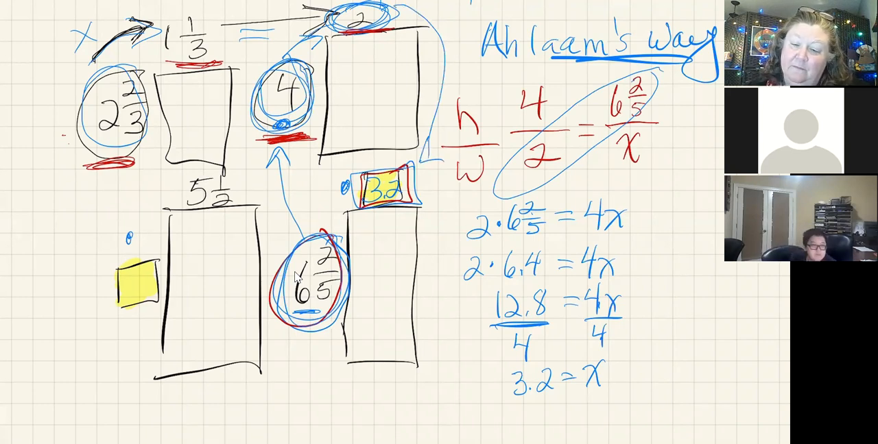
Outline the proportion with the yellow highlighter
drag(453, 65, 693, 186)
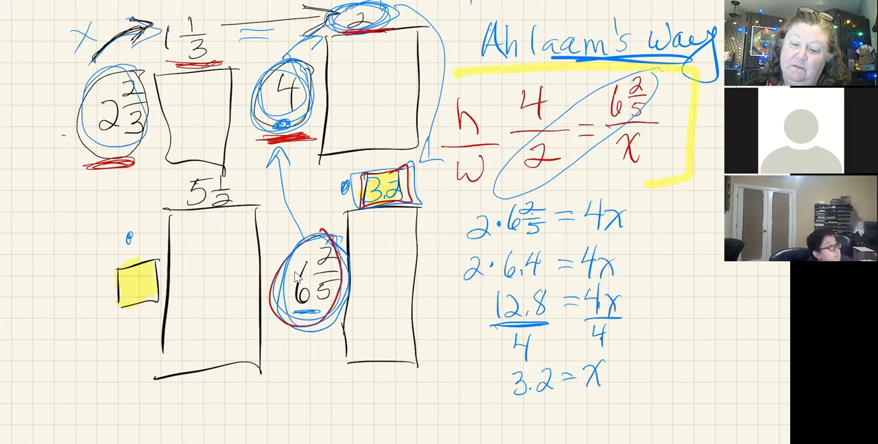